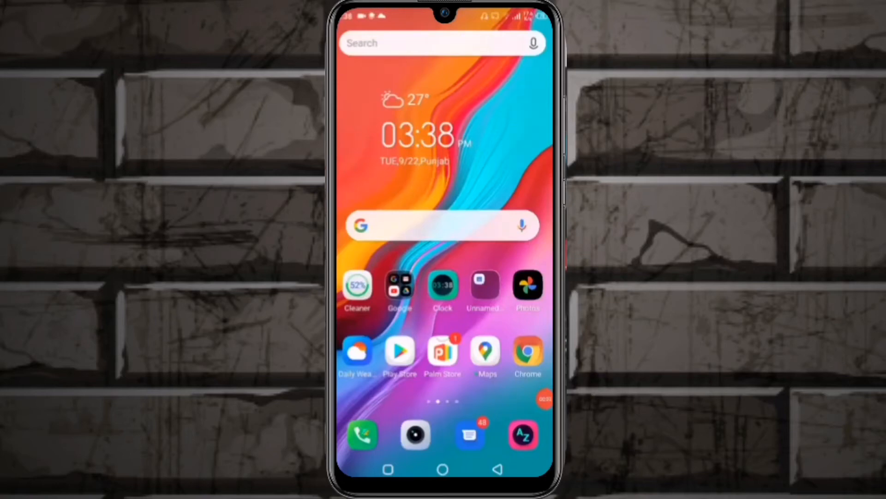
- Swipe to the second home page showing Settings, Tools and File Manager
scroll(left, 3)
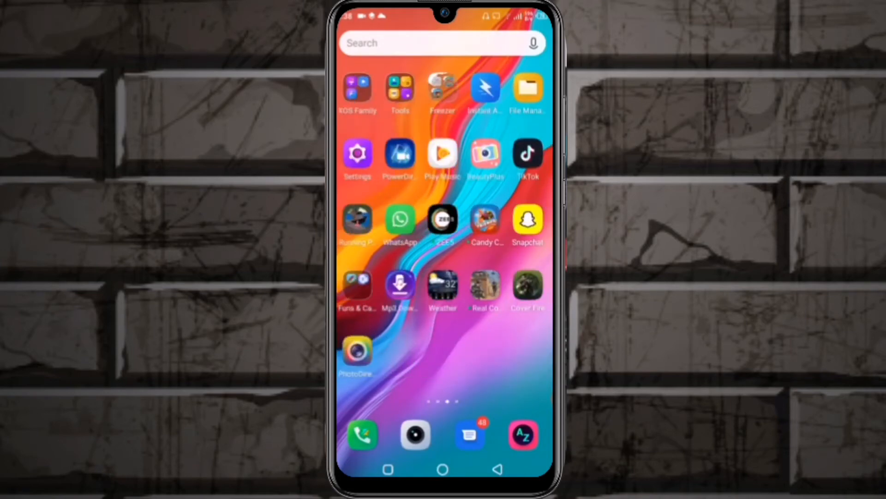
scroll(left, 3)
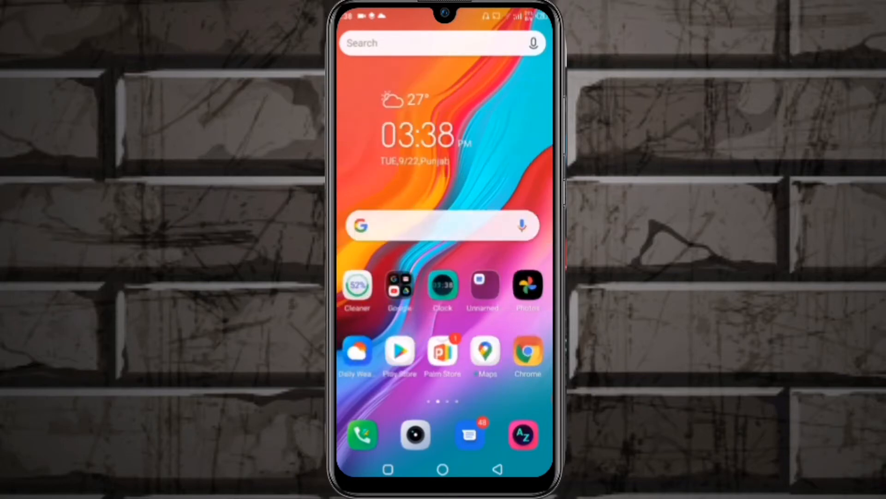
scroll(left, 3)
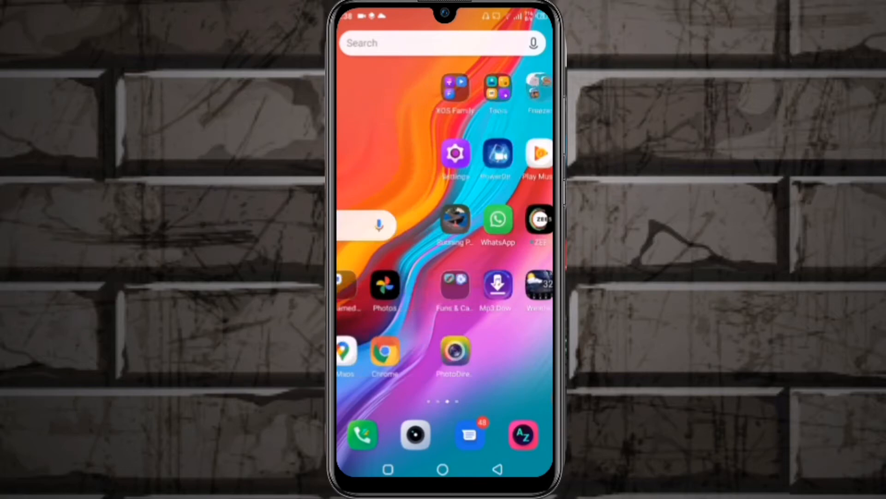
scroll(left, 3)
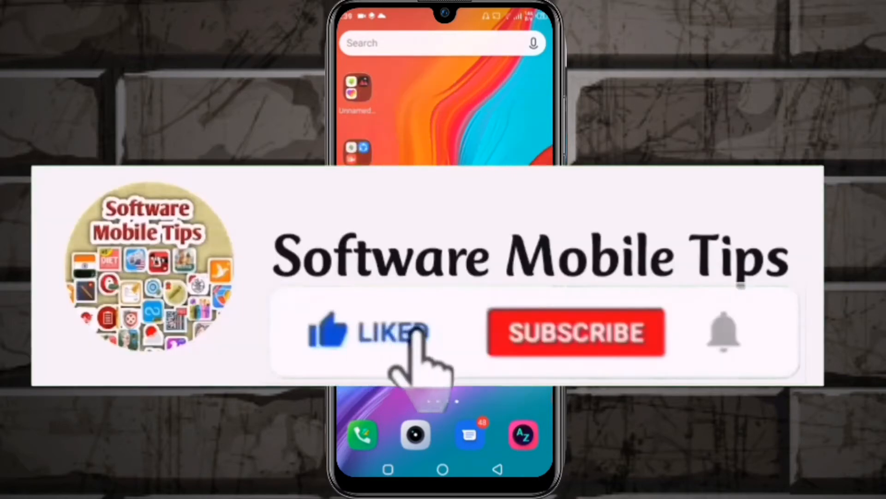
click(574, 332)
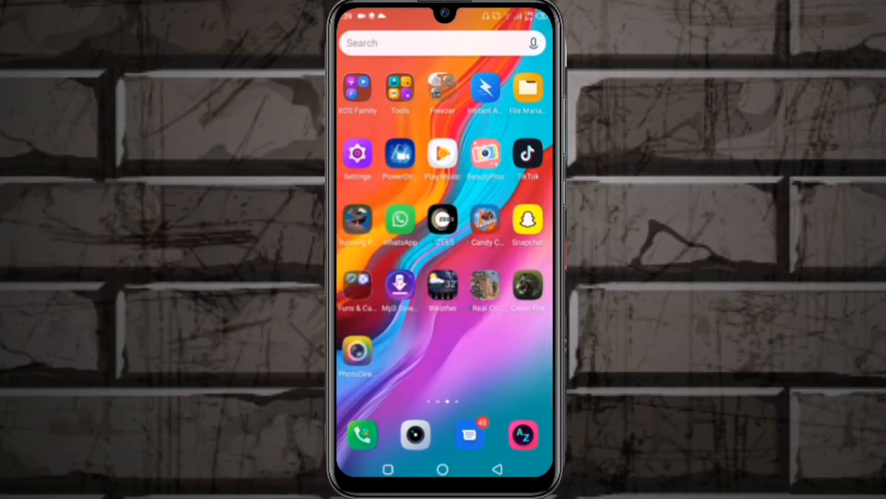
- Go from Settings to Network & Internet, then to the Data usage page
click(357, 153)
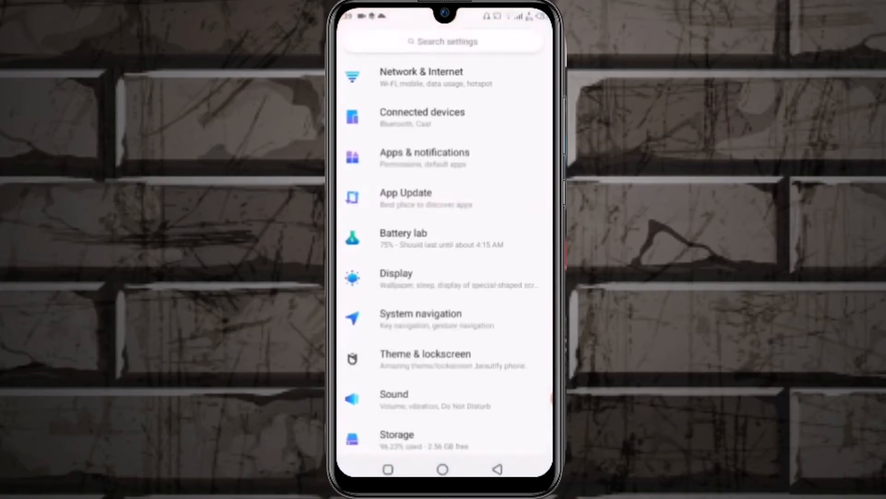
click(421, 78)
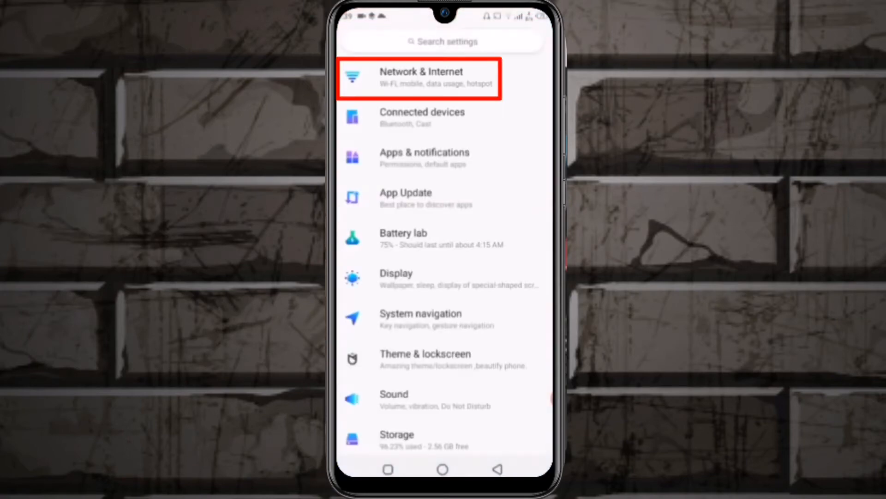
click(418, 78)
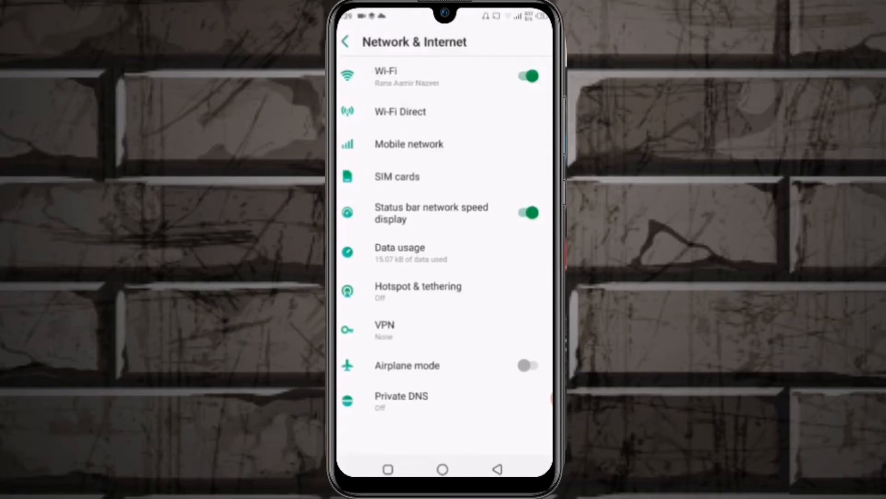
click(418, 252)
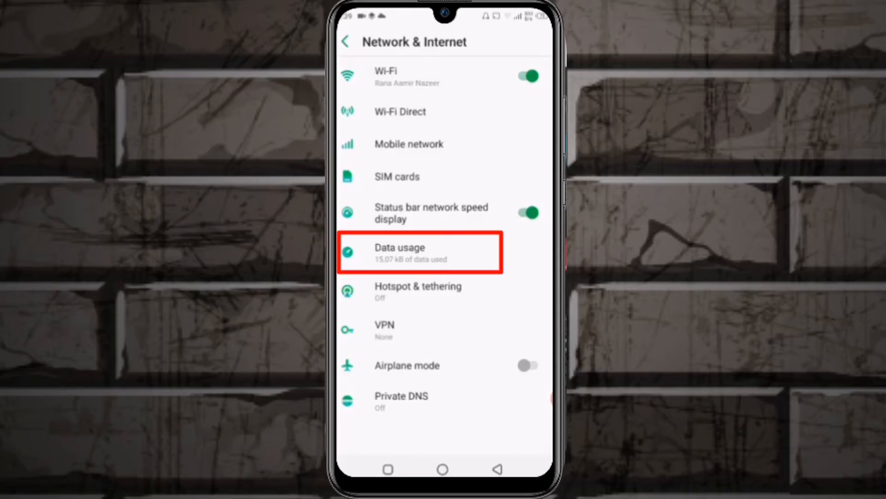
click(420, 252)
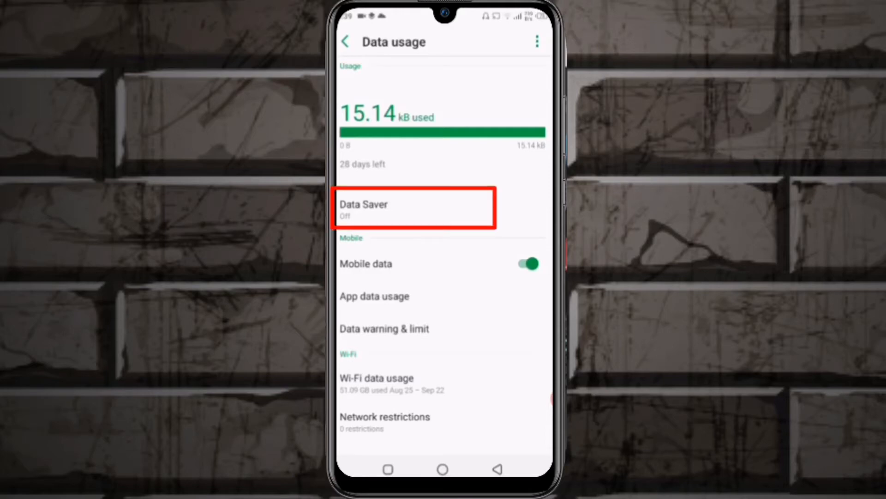
- Turn on the Use Data Saver toggle, leaving 28 apps with unrestricted data
click(413, 207)
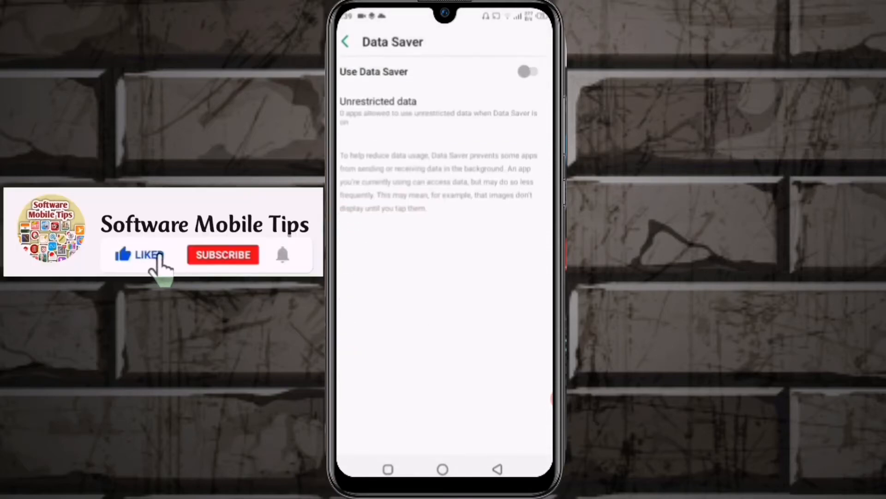
click(222, 254)
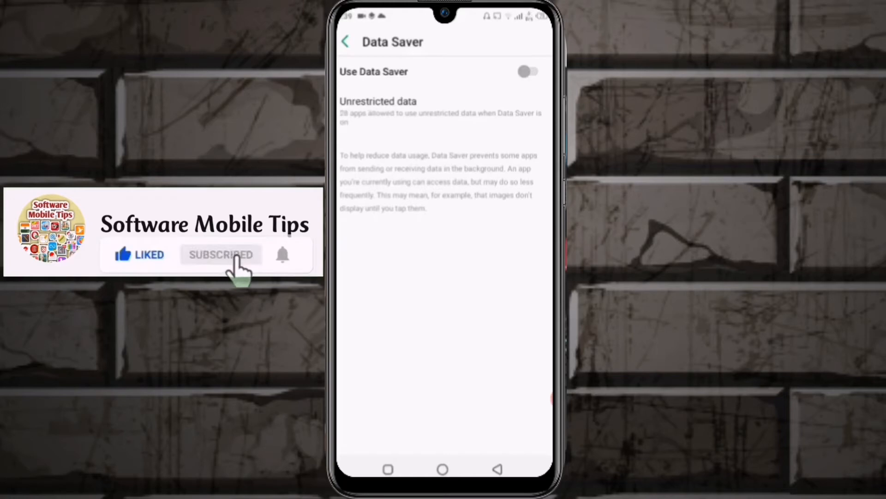
click(526, 71)
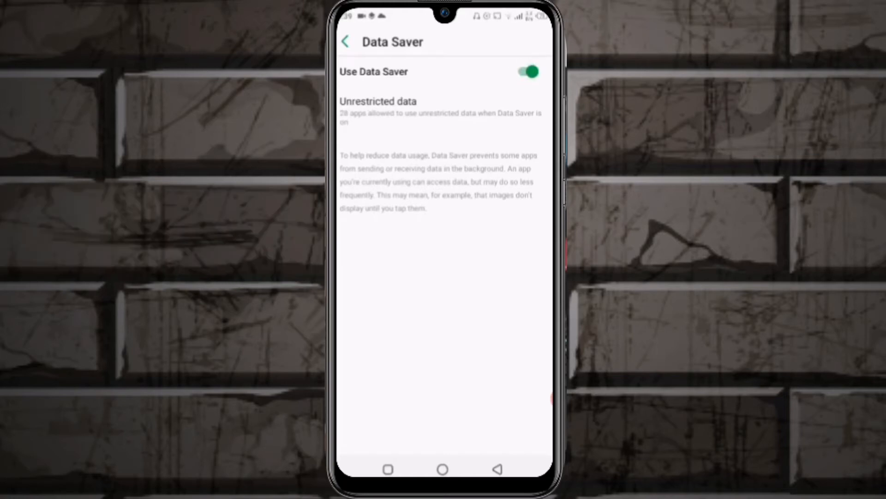
click(443, 111)
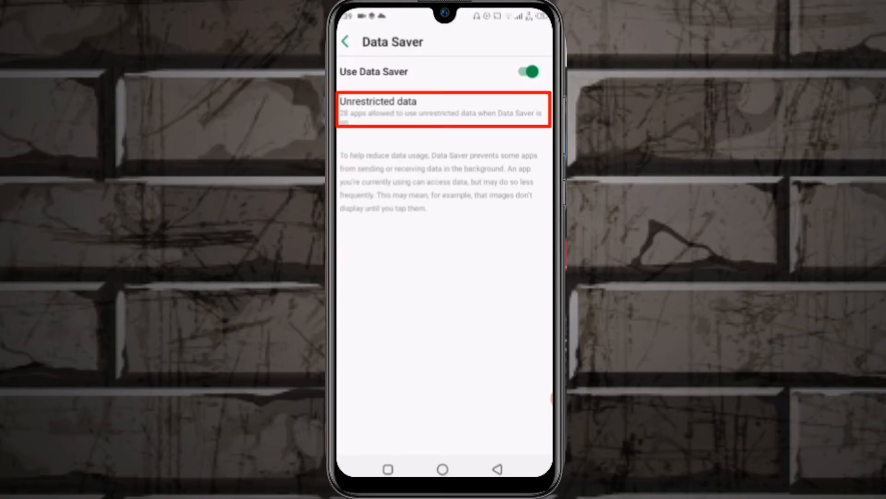
- In Unrestricted data, switch off App Update, BeautyPlus and other apps through Contacts
click(442, 109)
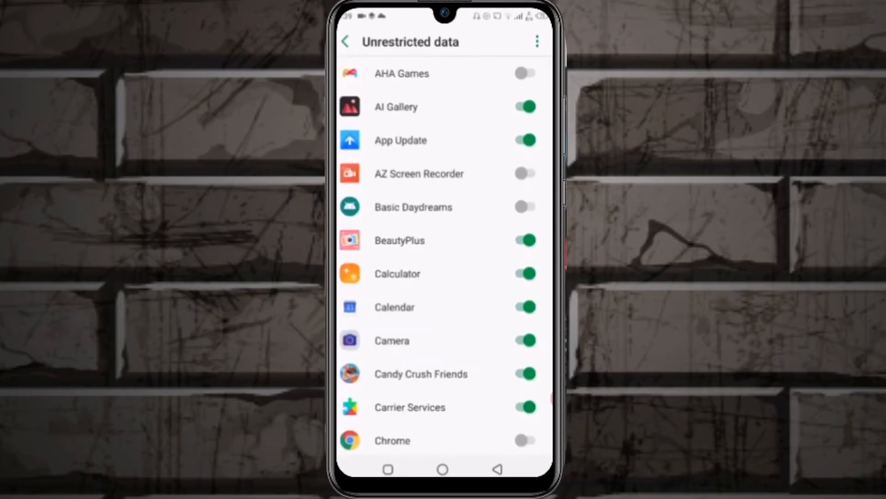
scroll(down, 3)
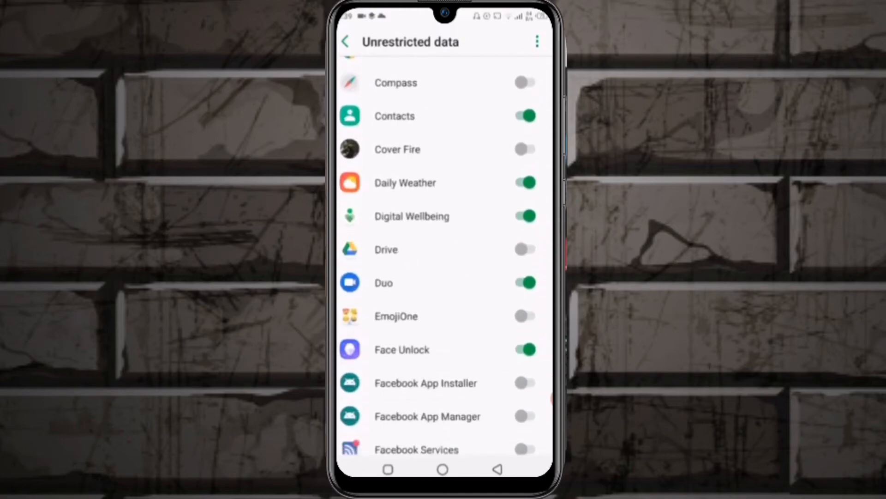
scroll(up, 3)
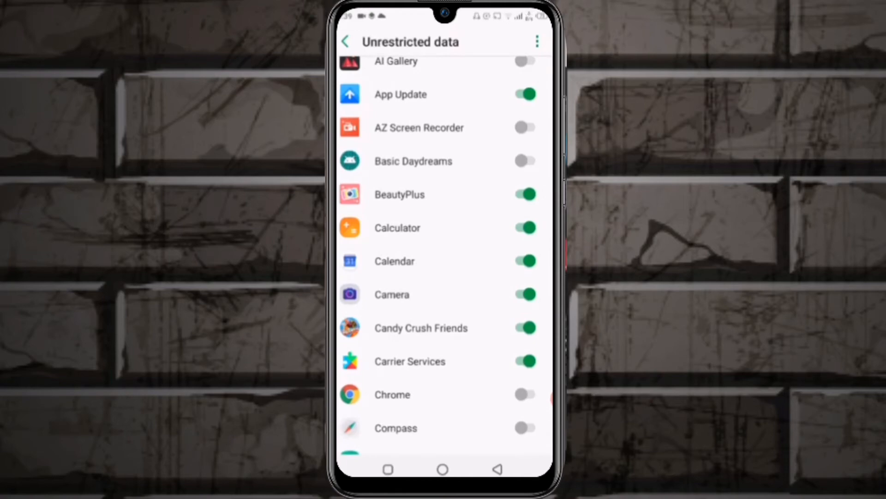
click(524, 94)
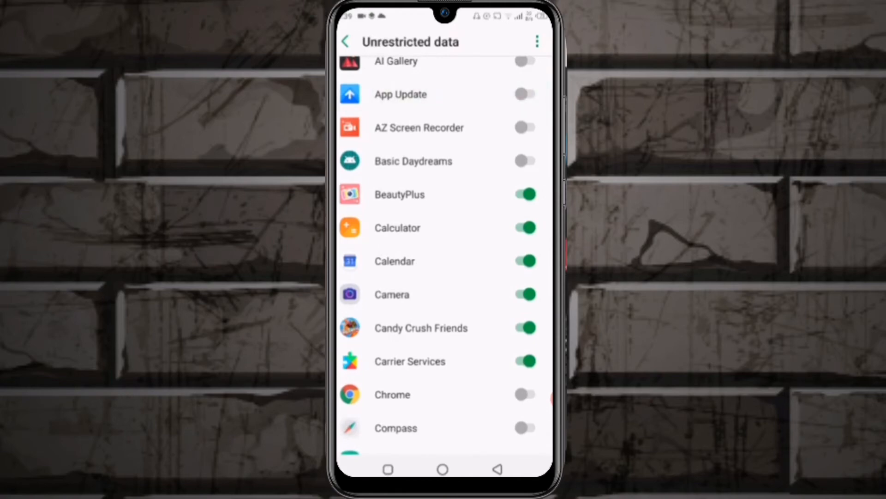
click(524, 194)
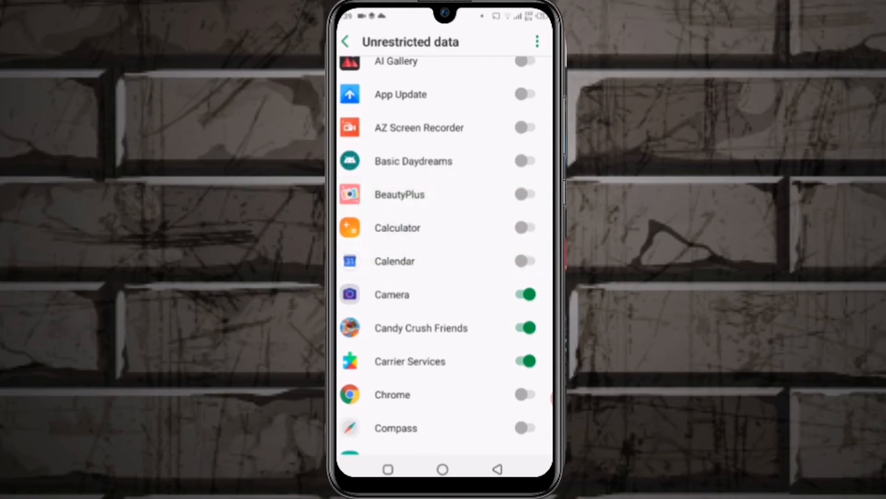
scroll(down, 3)
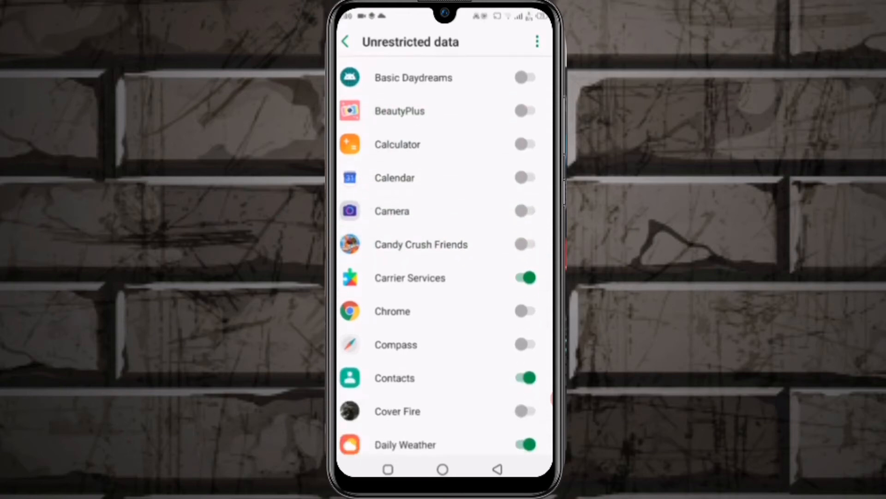
scroll(down, 3)
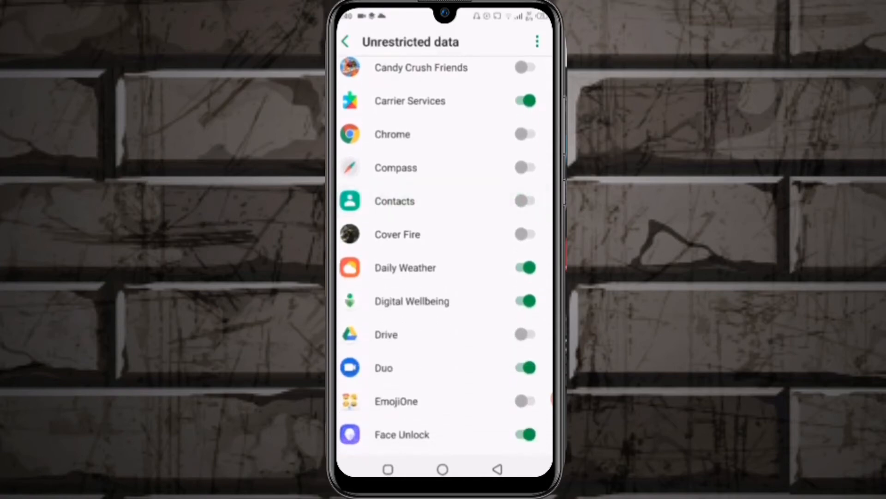
- Switch off Digital Wellbeing onward through the list, keeping TikTok and a few others allowed
click(524, 300)
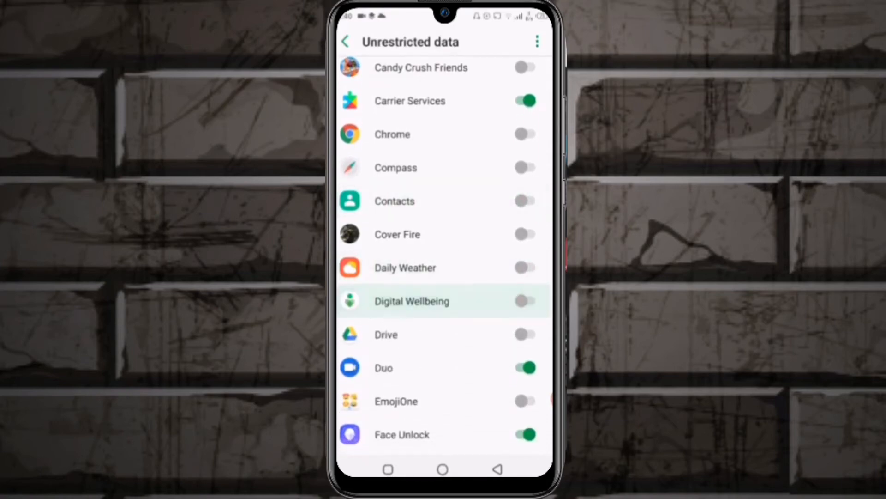
scroll(down, 3)
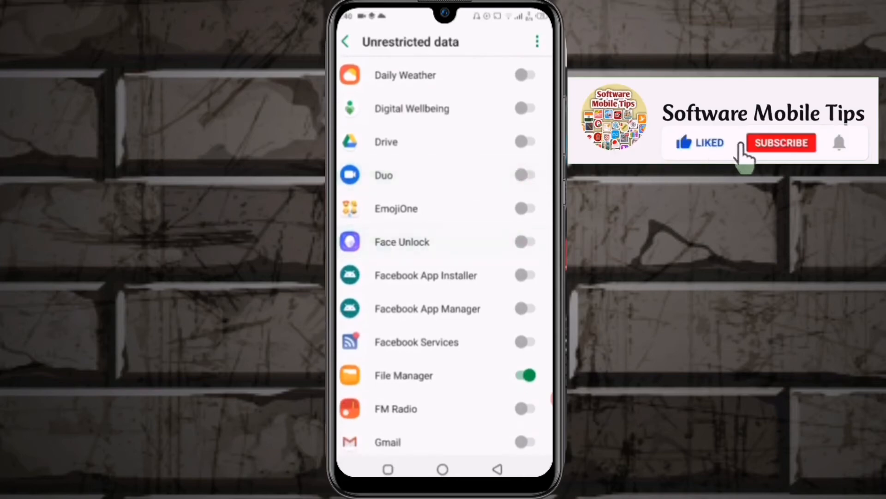
scroll(down, 3)
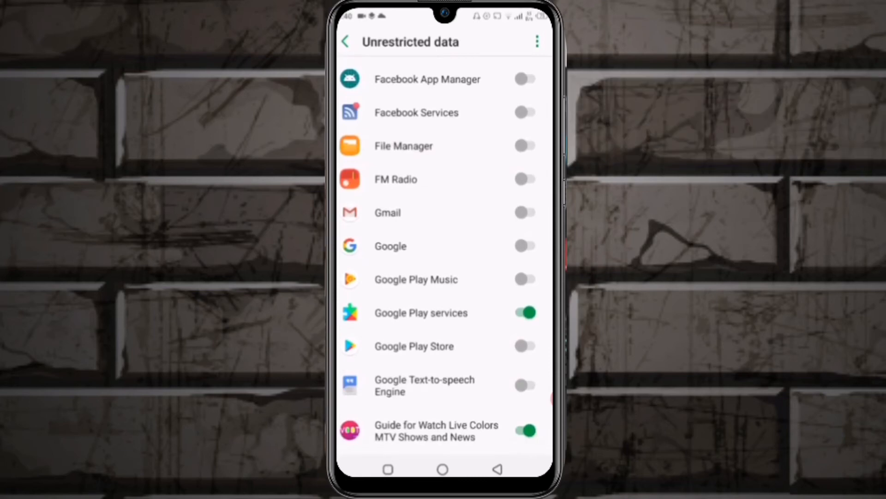
scroll(down, 3)
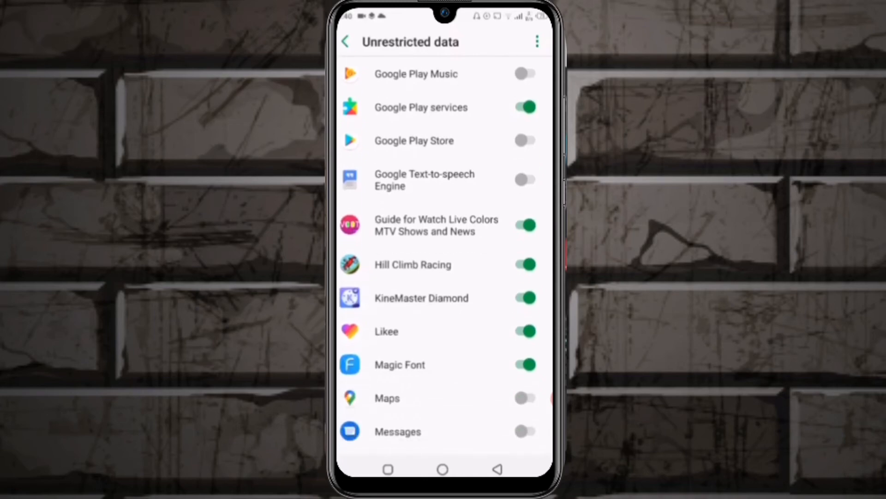
scroll(down, 3)
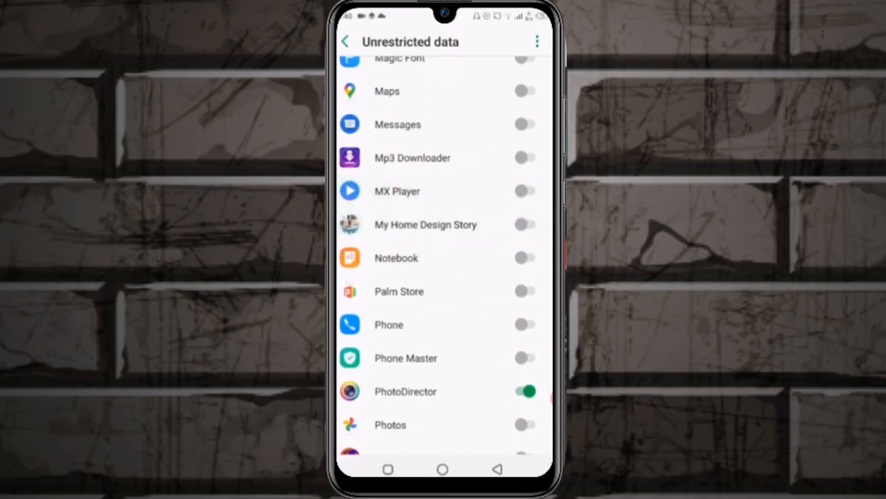
scroll(down, 3)
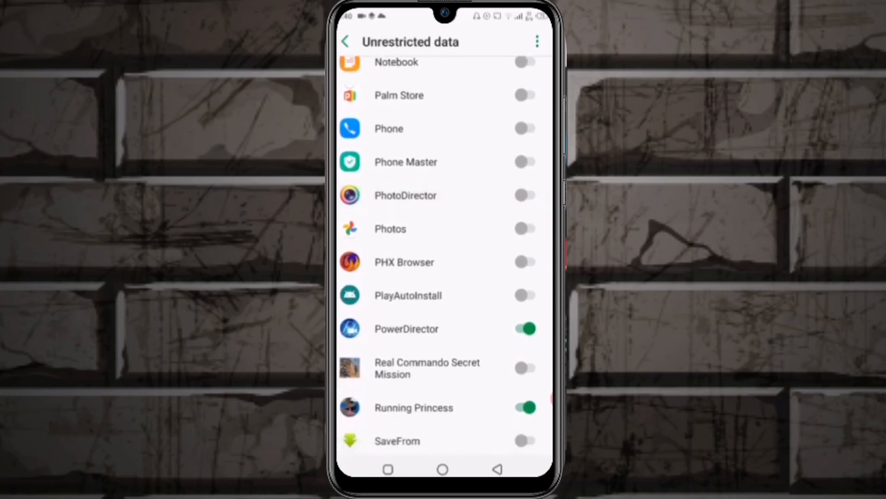
scroll(down, 3)
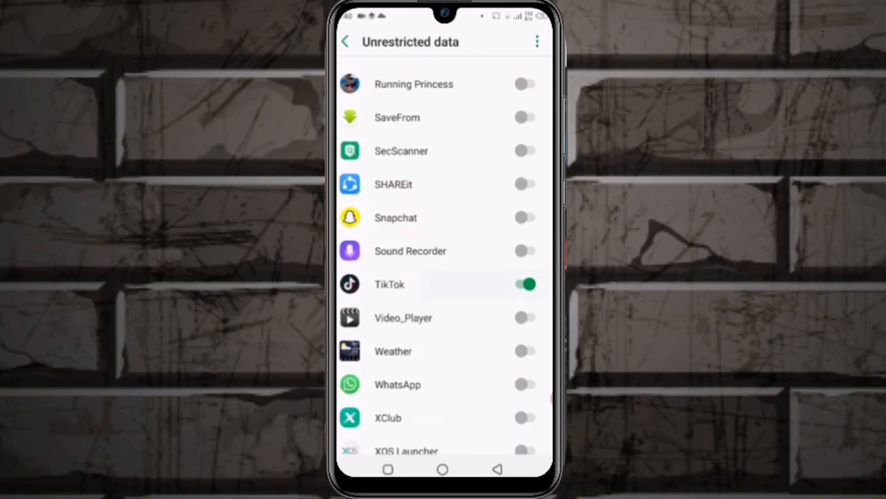
scroll(down, 3)
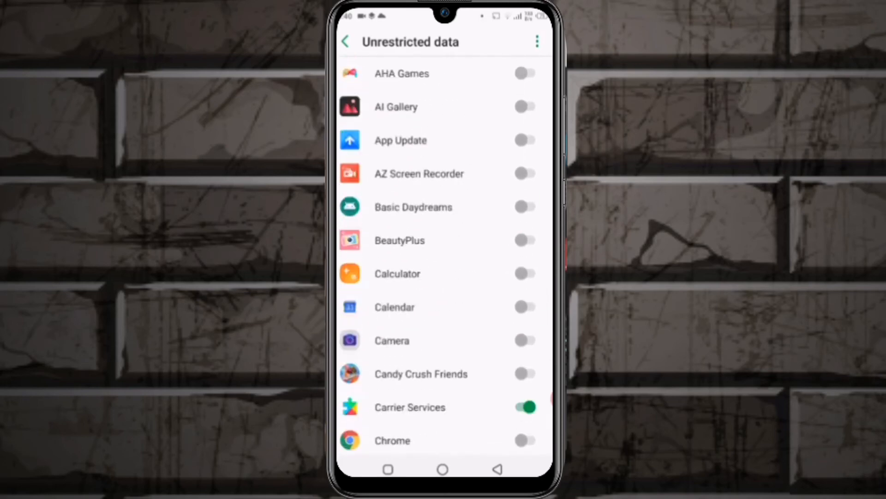